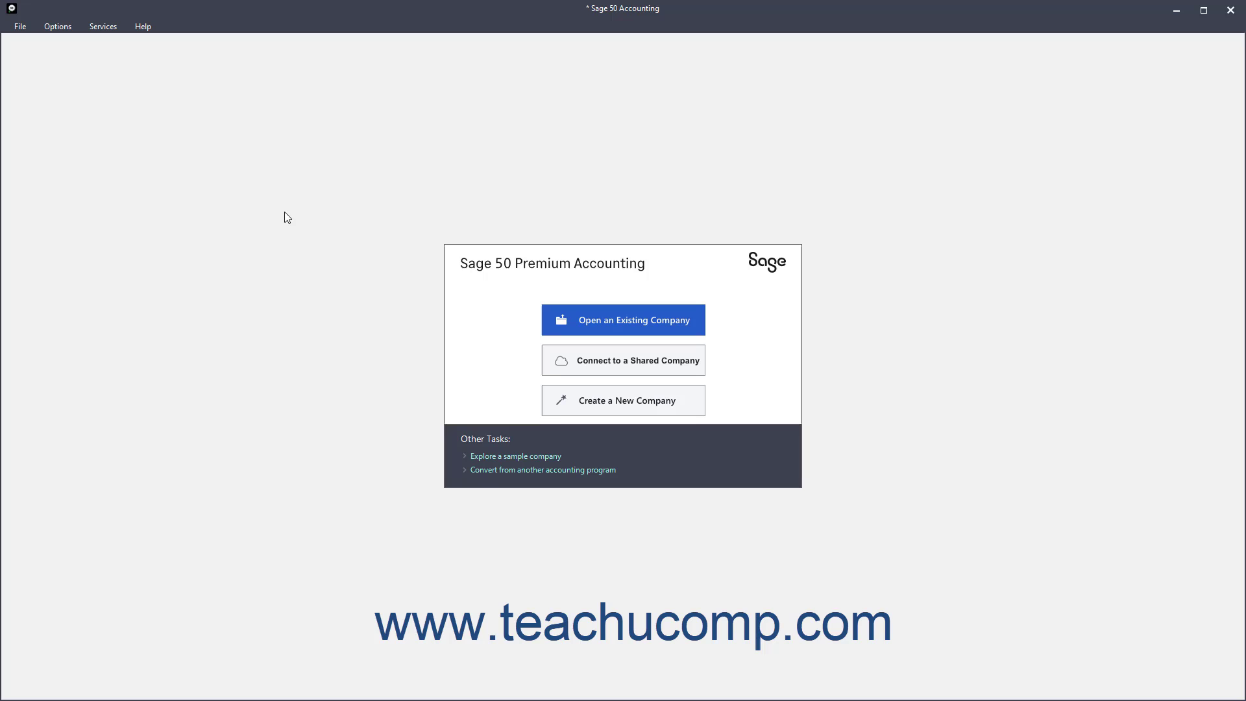
mouse_move(279, 212)
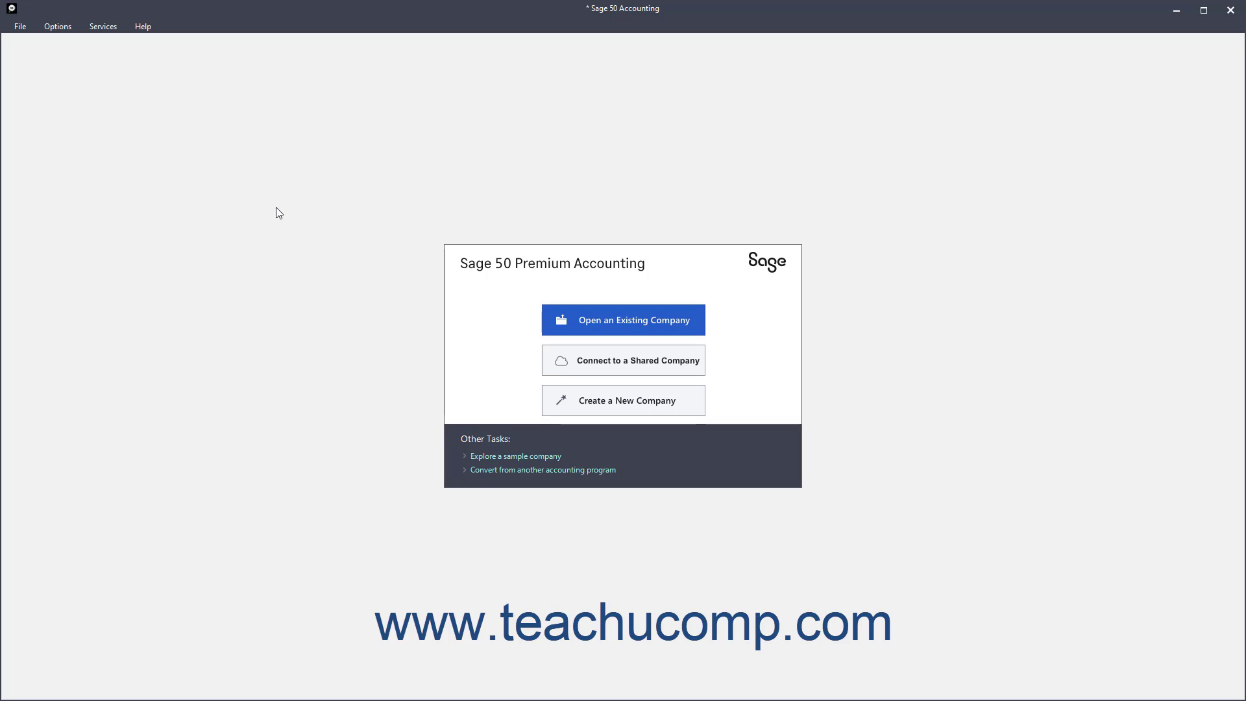
mouse_move(243, 196)
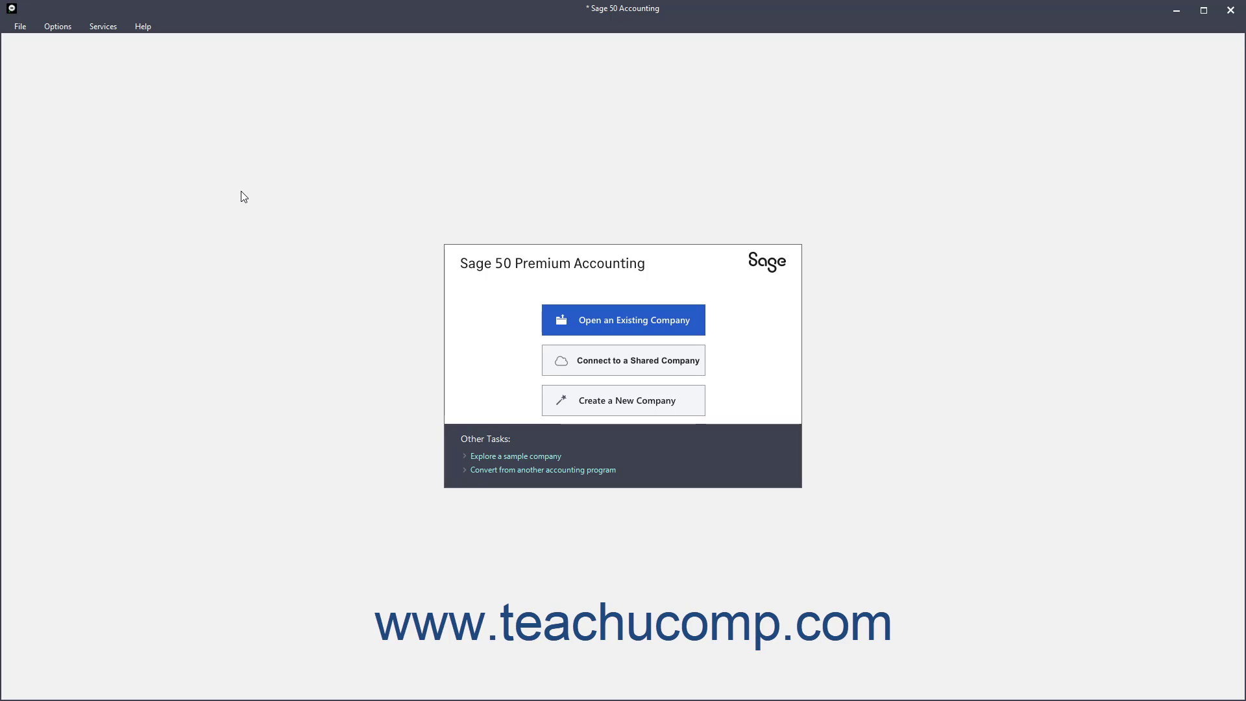
mouse_move(26, 43)
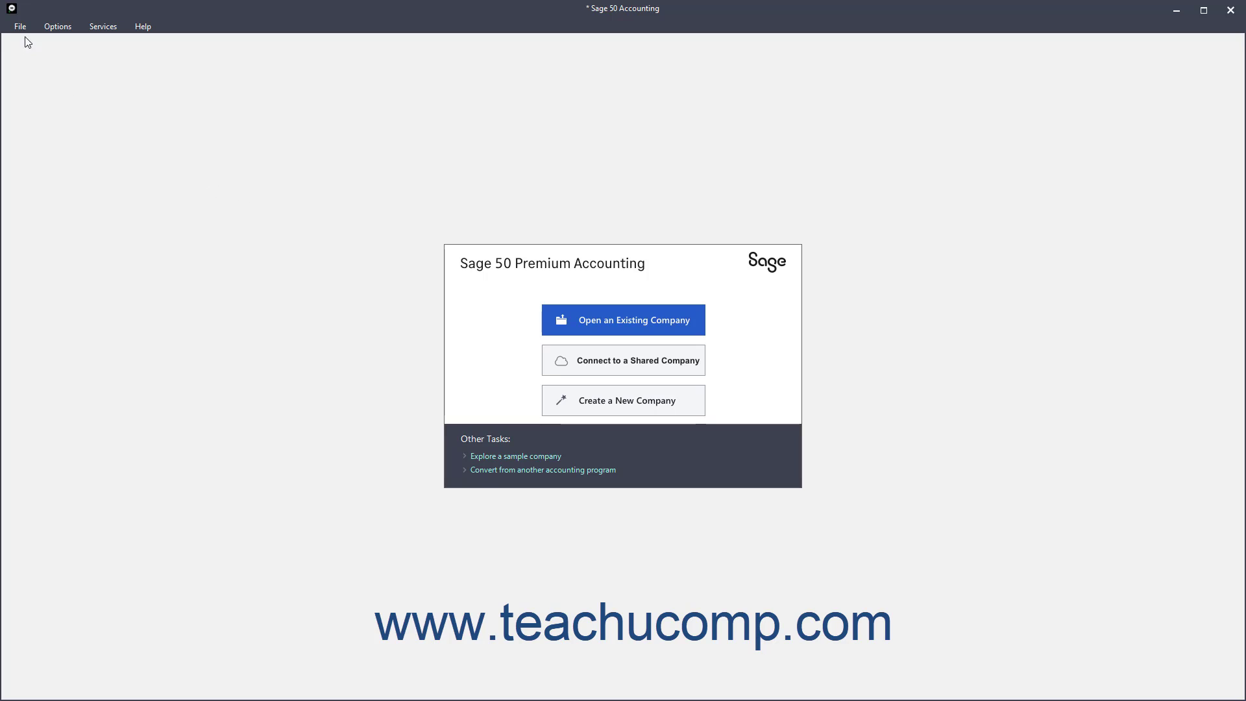
Launch the Restore wizard from the File menu.
left_click(21, 26)
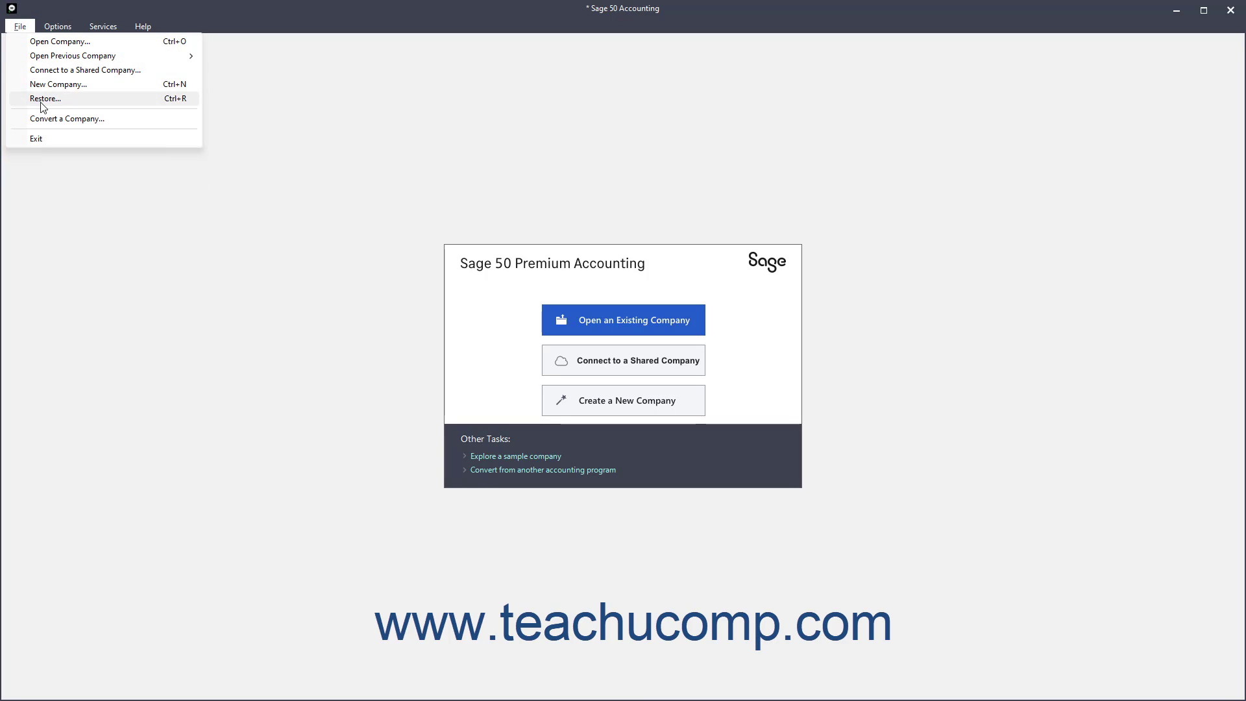
left_click(46, 98)
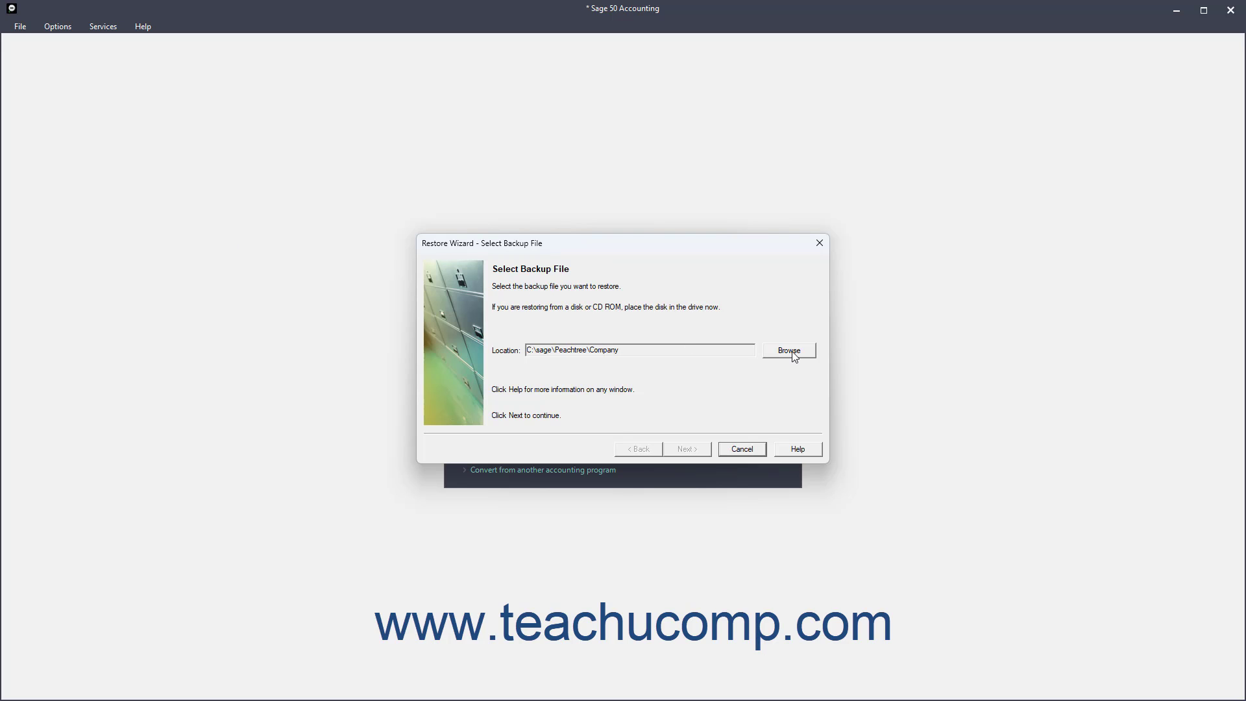
Choose the Bellwether Garden Supply backup from Sample > PPA > BCS > Backups as the restore source.
left_click(789, 351)
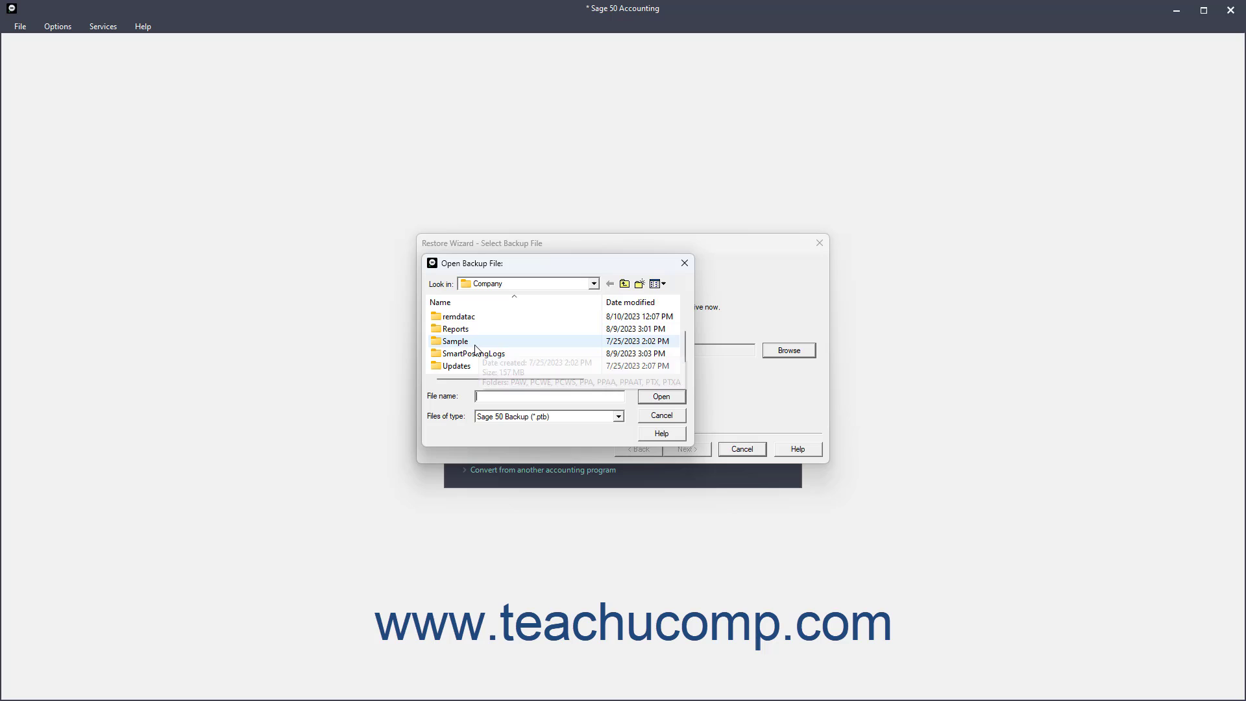
double_click(467, 350)
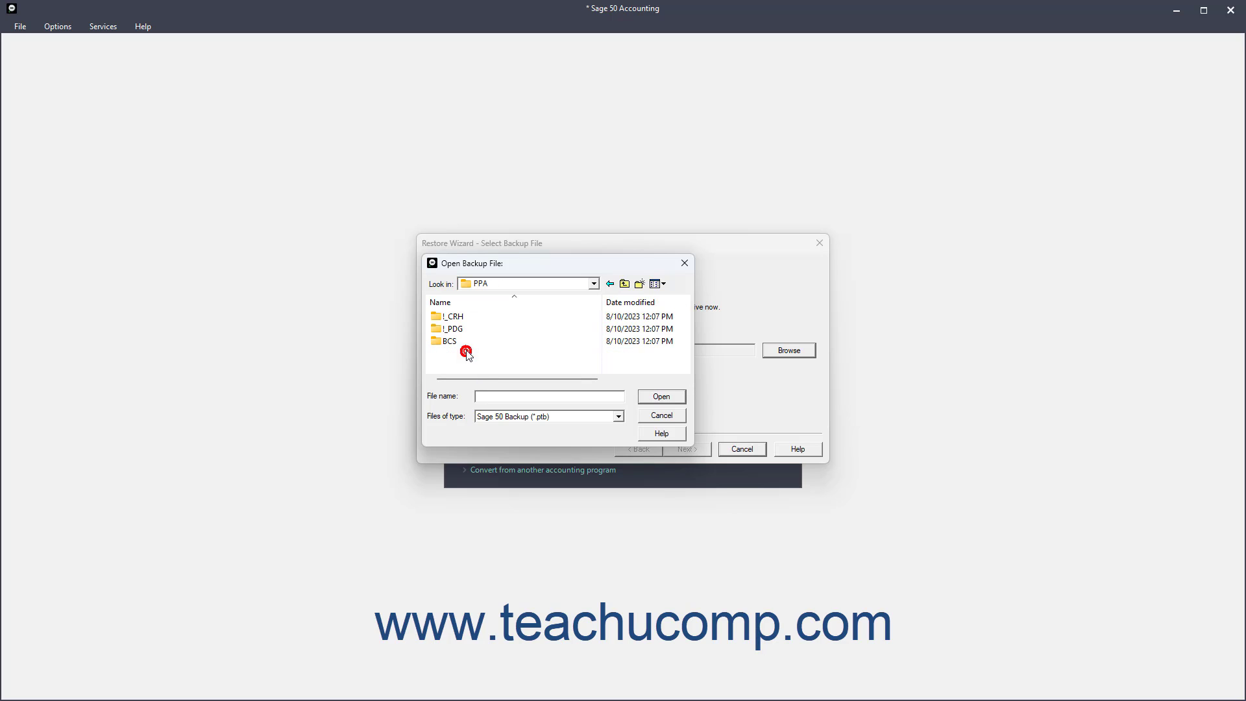
double_click(449, 341)
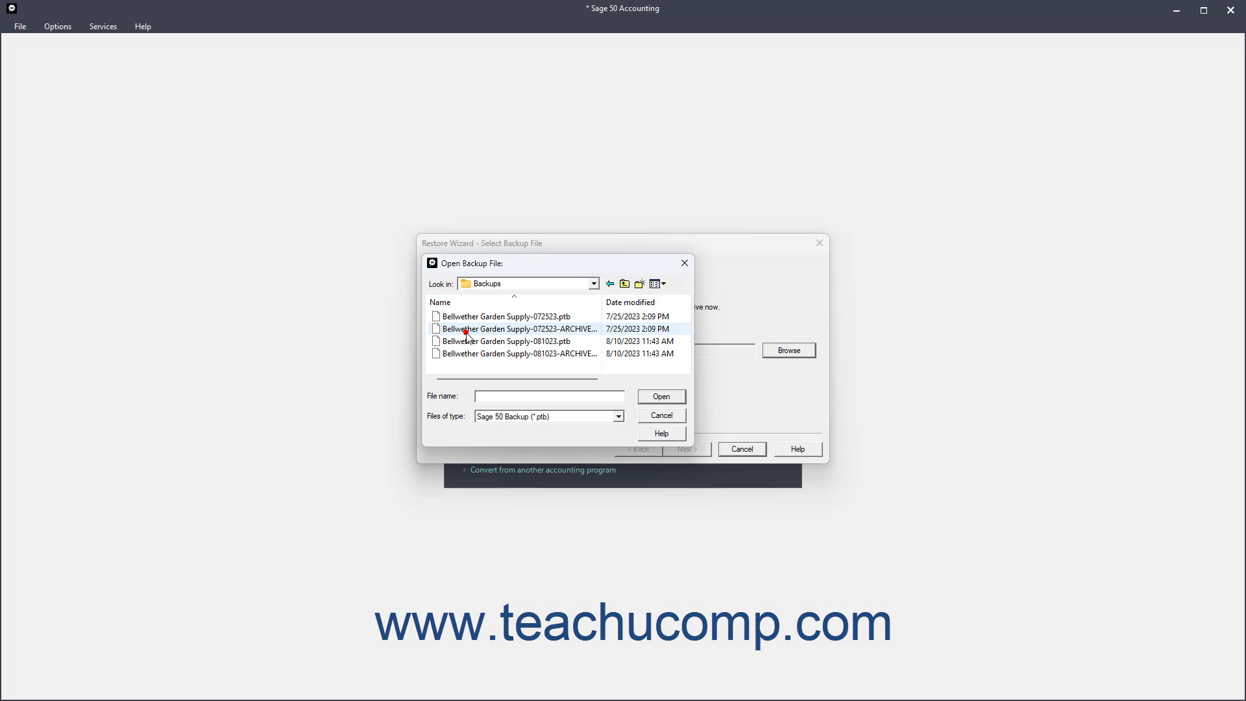
left_click(661, 396)
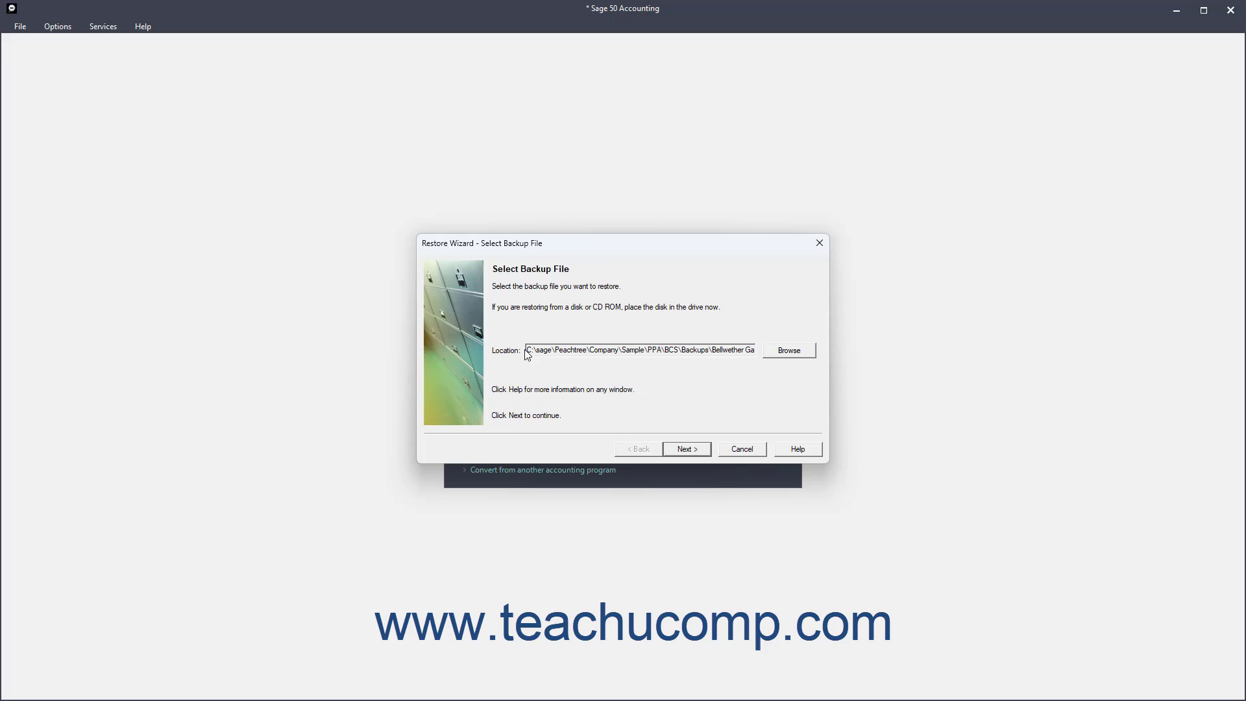
left_click(687, 448)
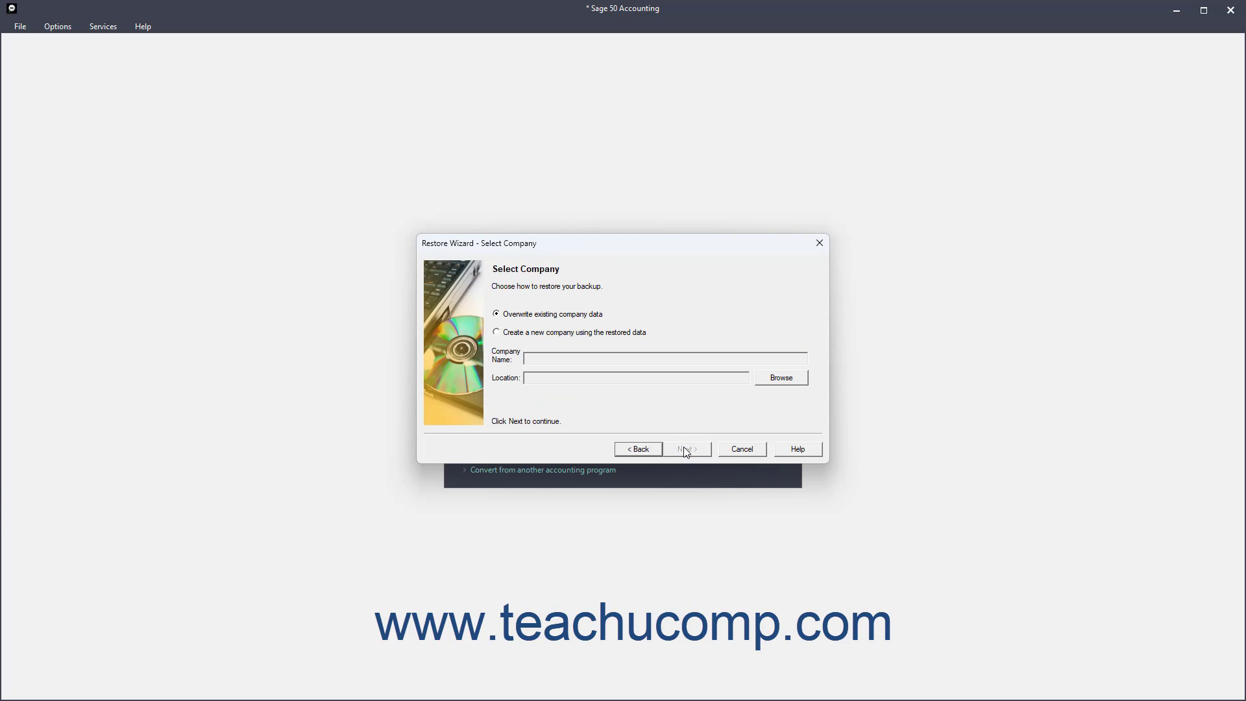
mouse_move(665, 427)
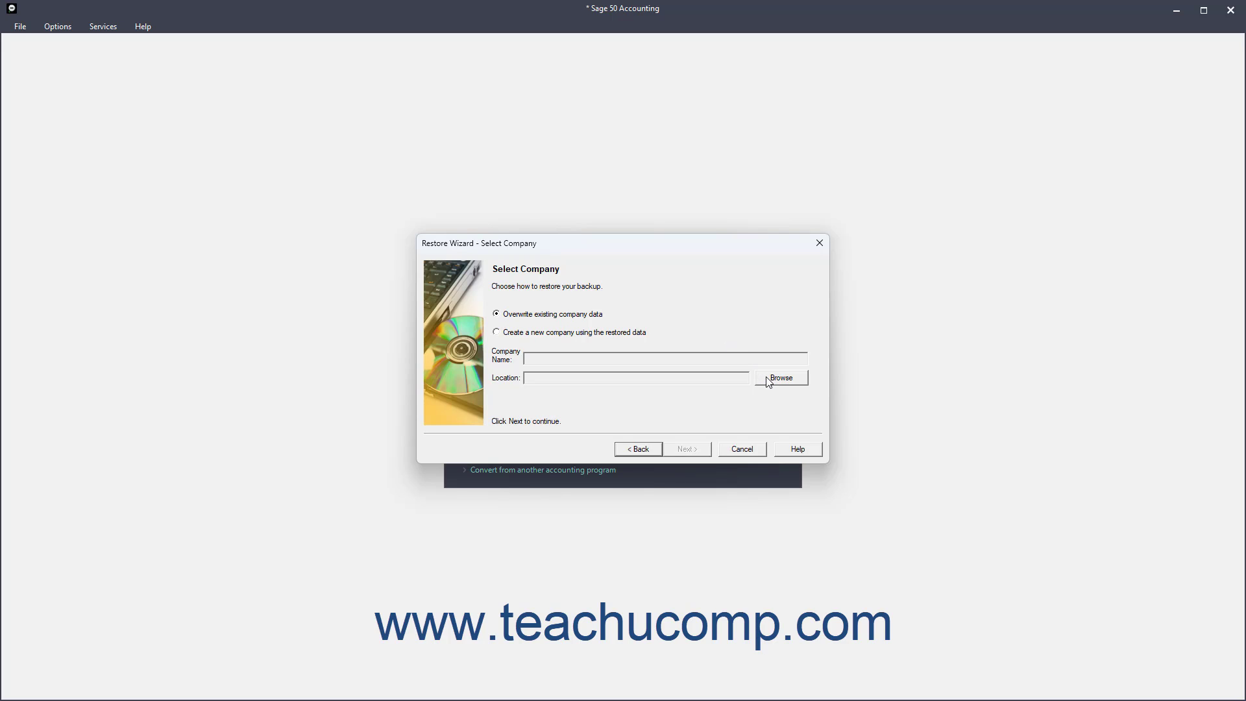
Pick Bellwether Garden Supply from the existing companies list as the overwrite target.
left_click(780, 378)
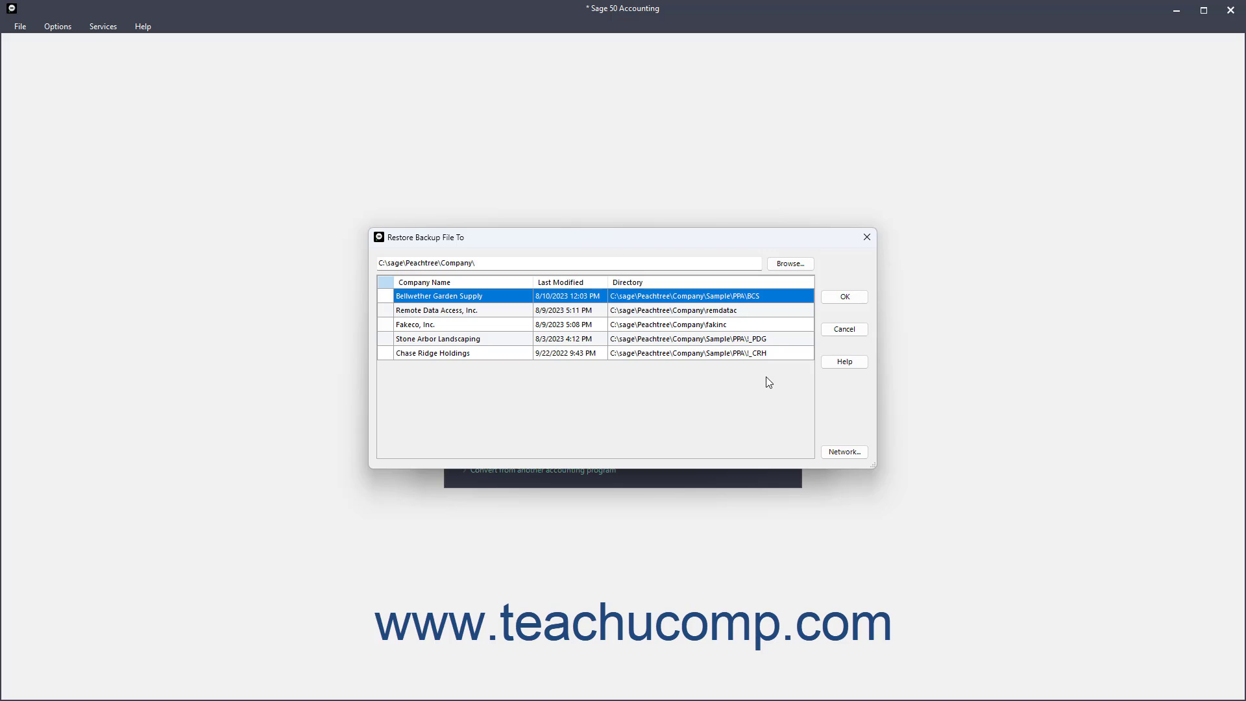
mouse_move(765, 382)
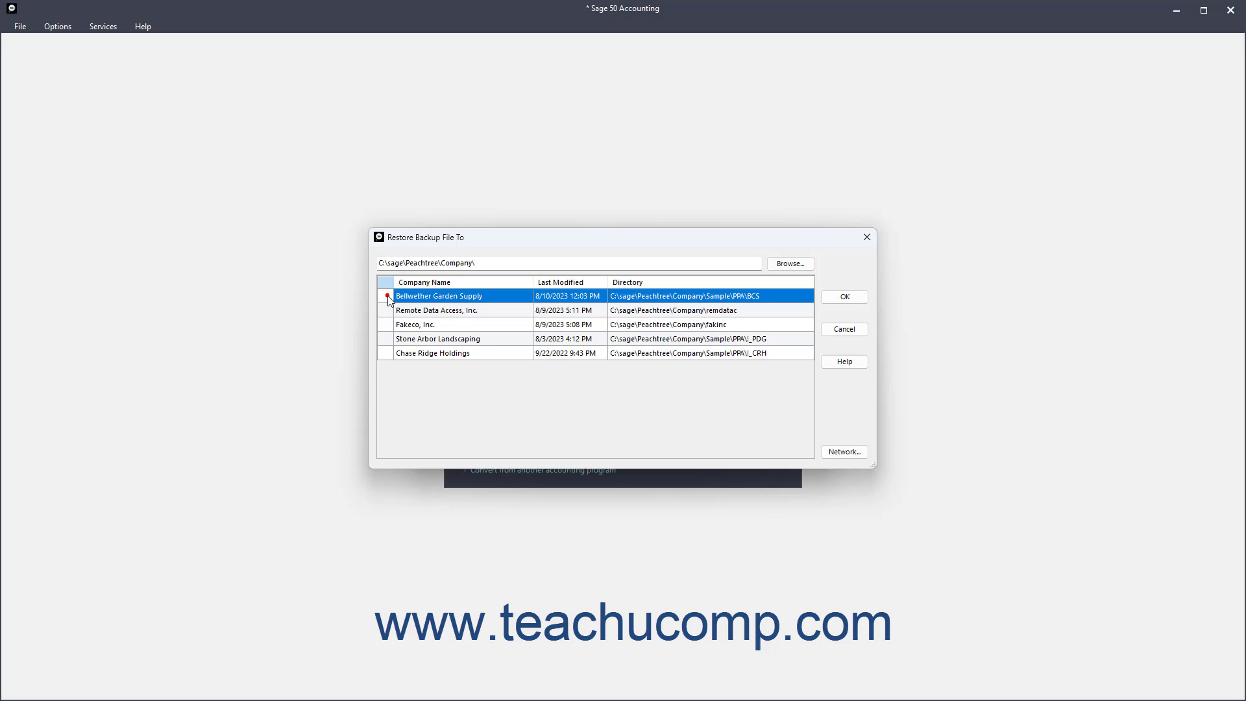
left_click(845, 297)
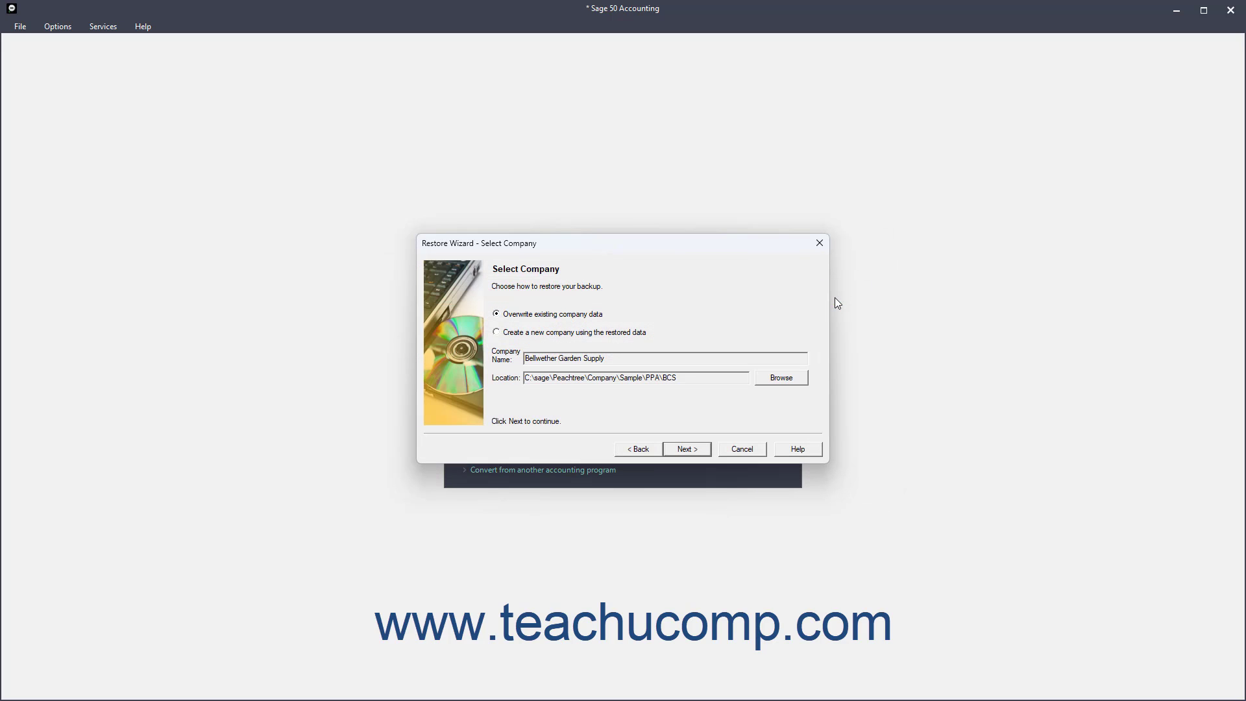
mouse_move(553, 325)
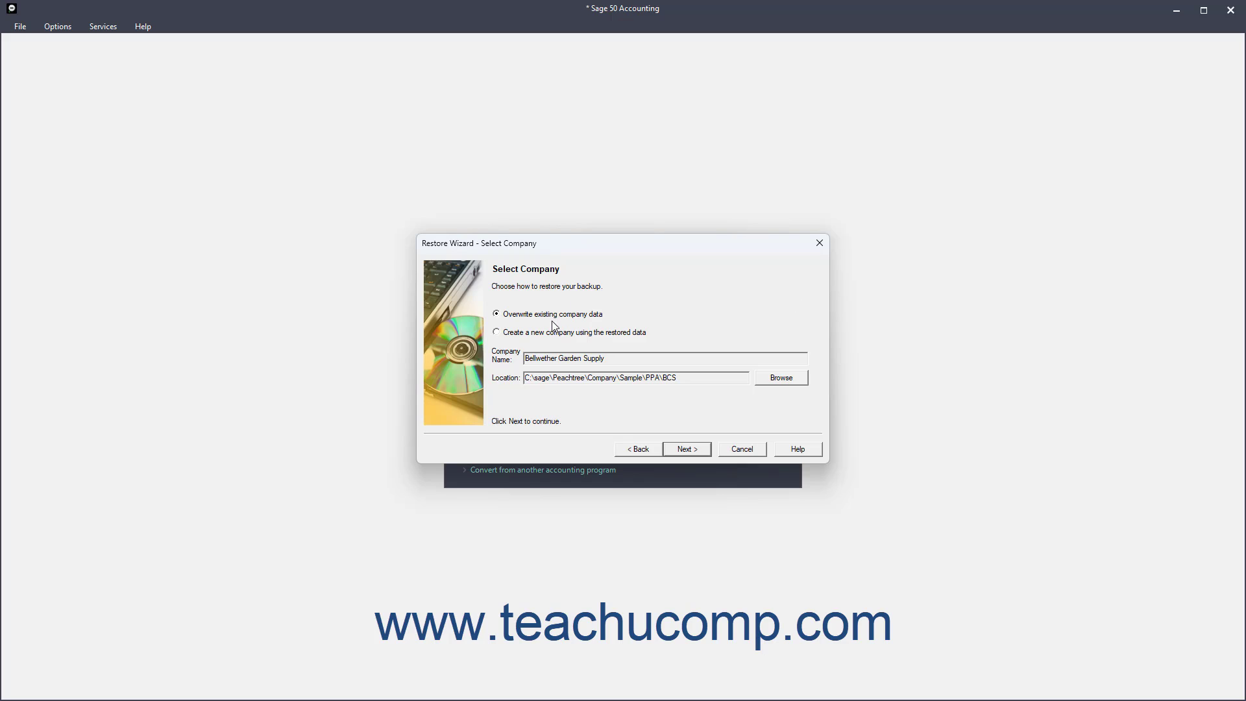
left_click(497, 332)
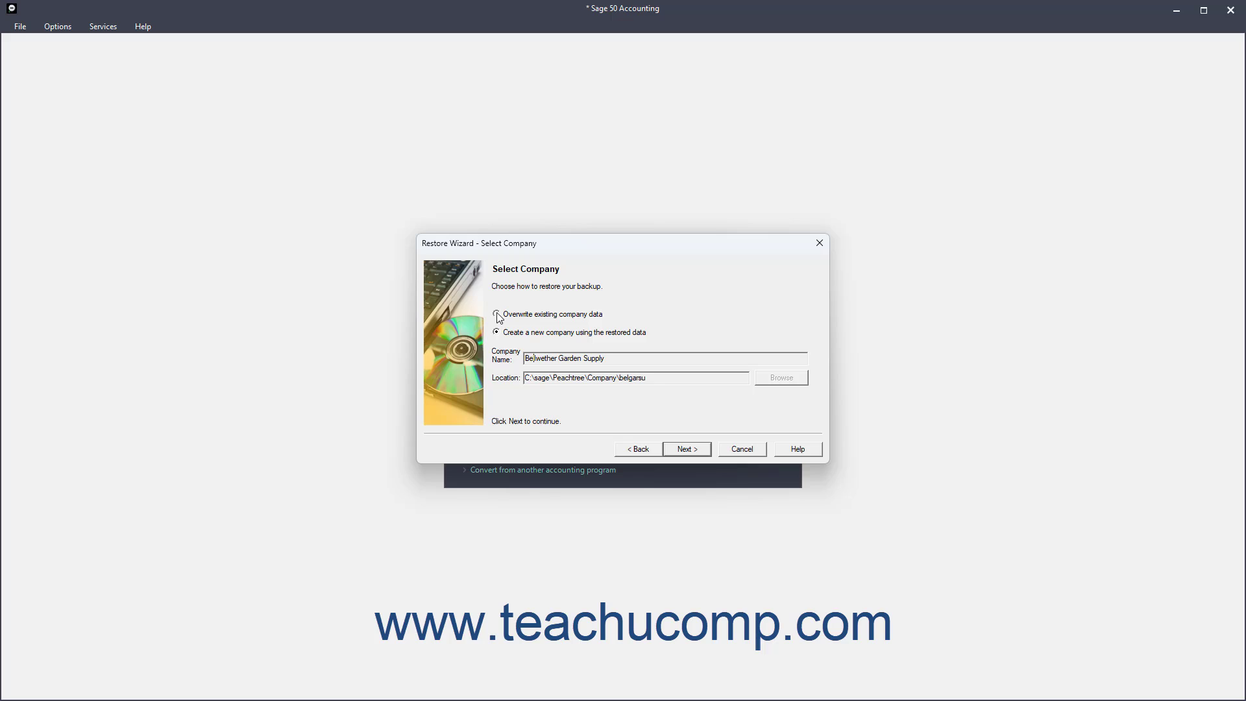
left_click(495, 314)
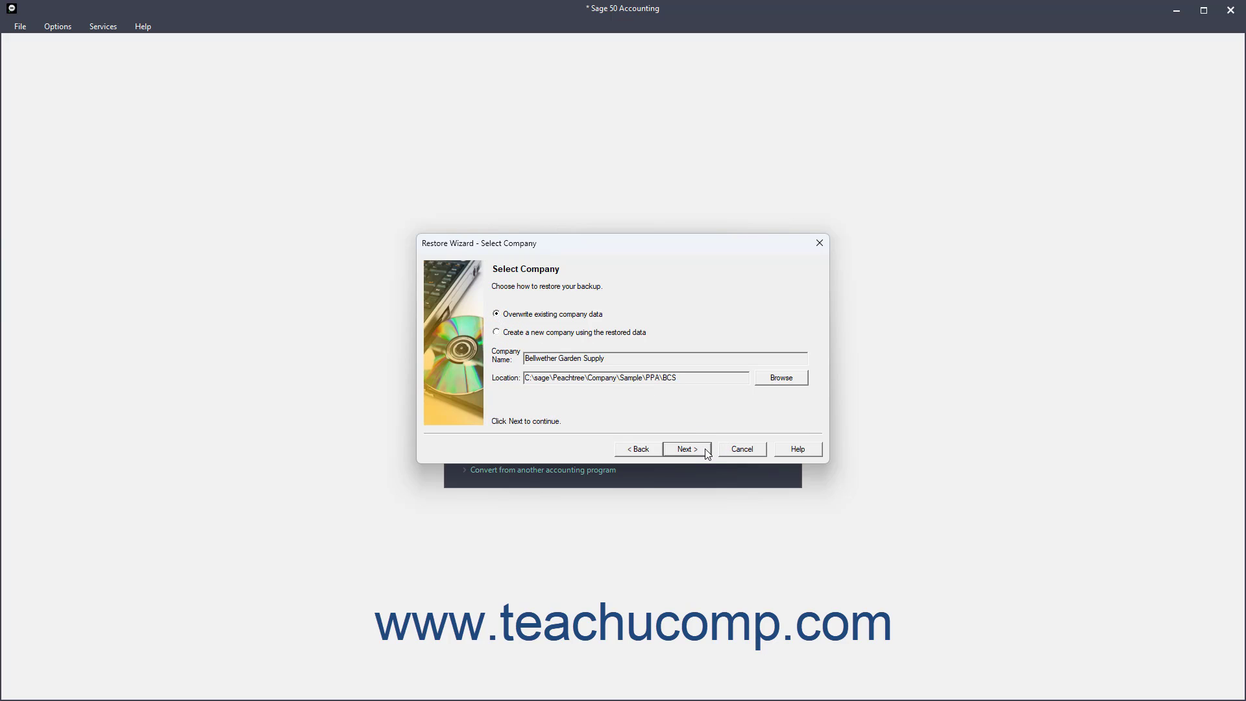
Restore Company Data only and advance to the confirmation summary.
left_click(687, 449)
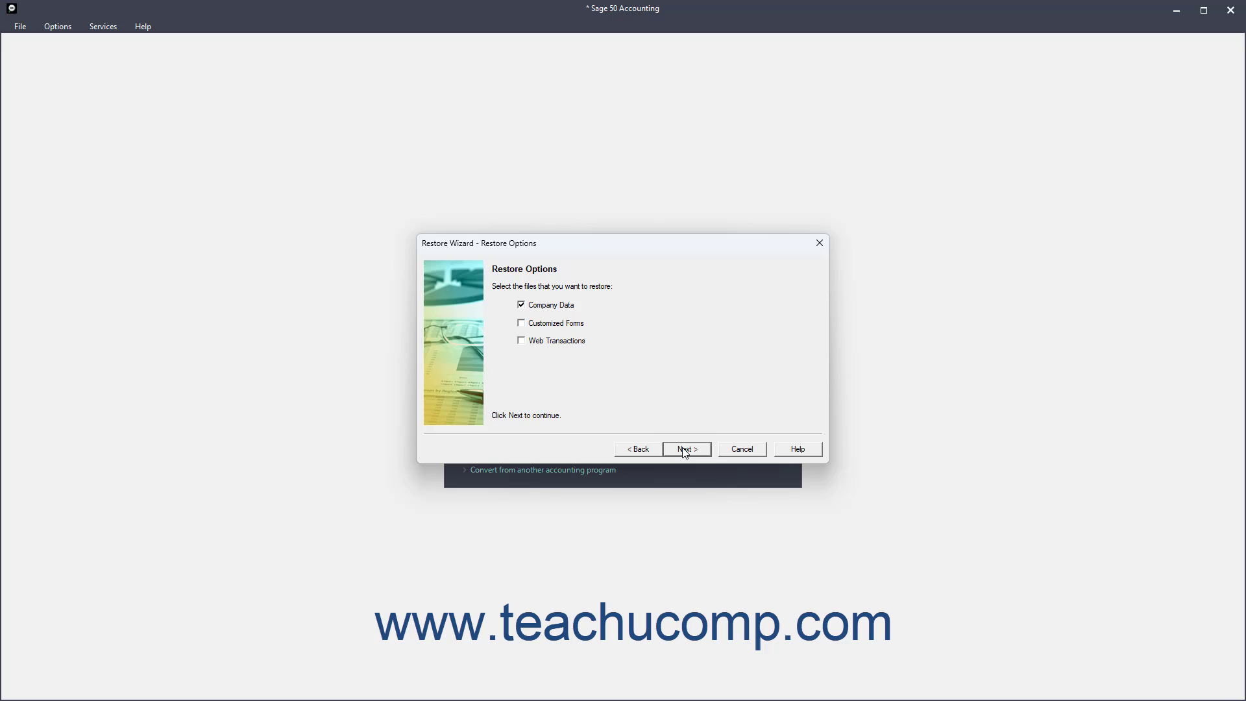
left_click(686, 449)
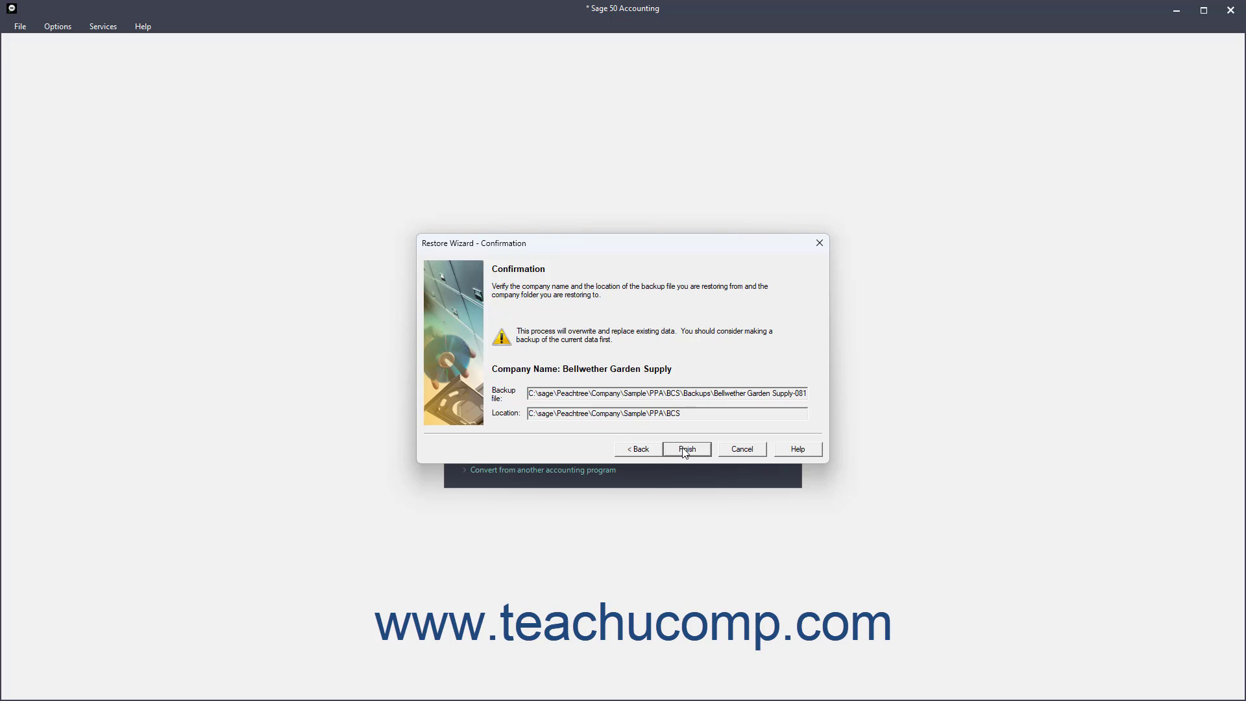
Finish the restore and accept the warning to overwrite Bellwether Garden Supply's data.
left_click(687, 449)
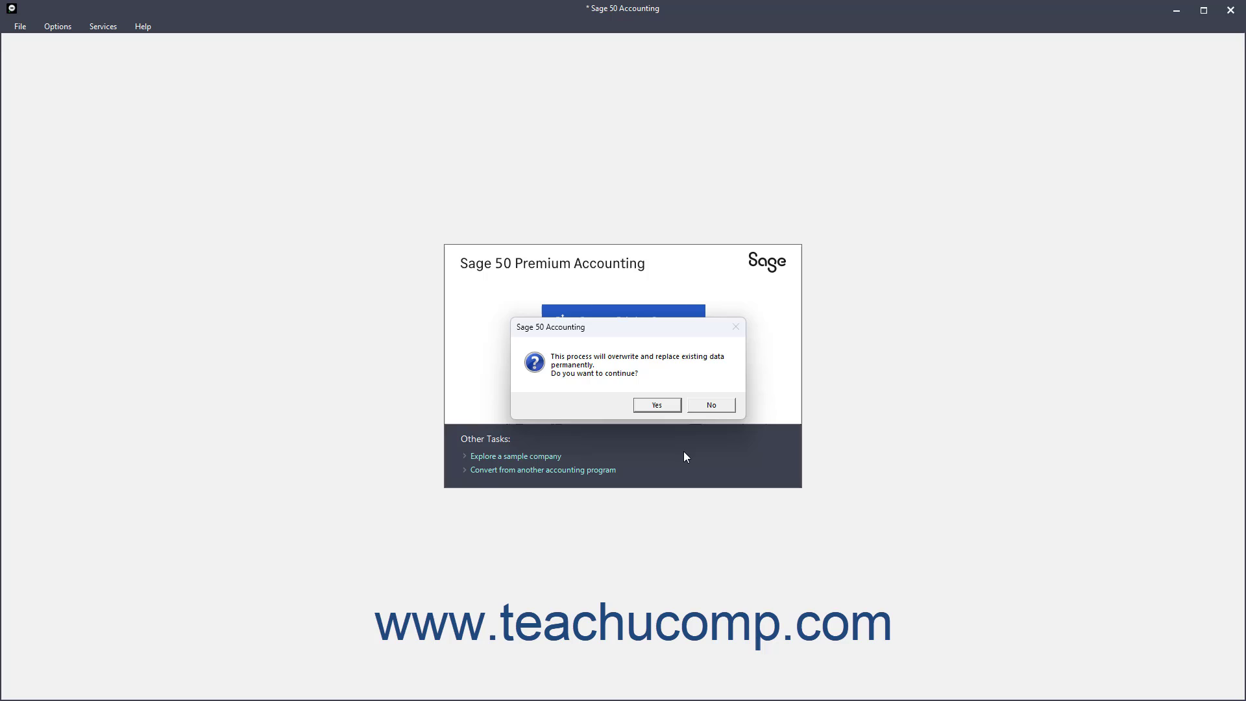
mouse_move(677, 424)
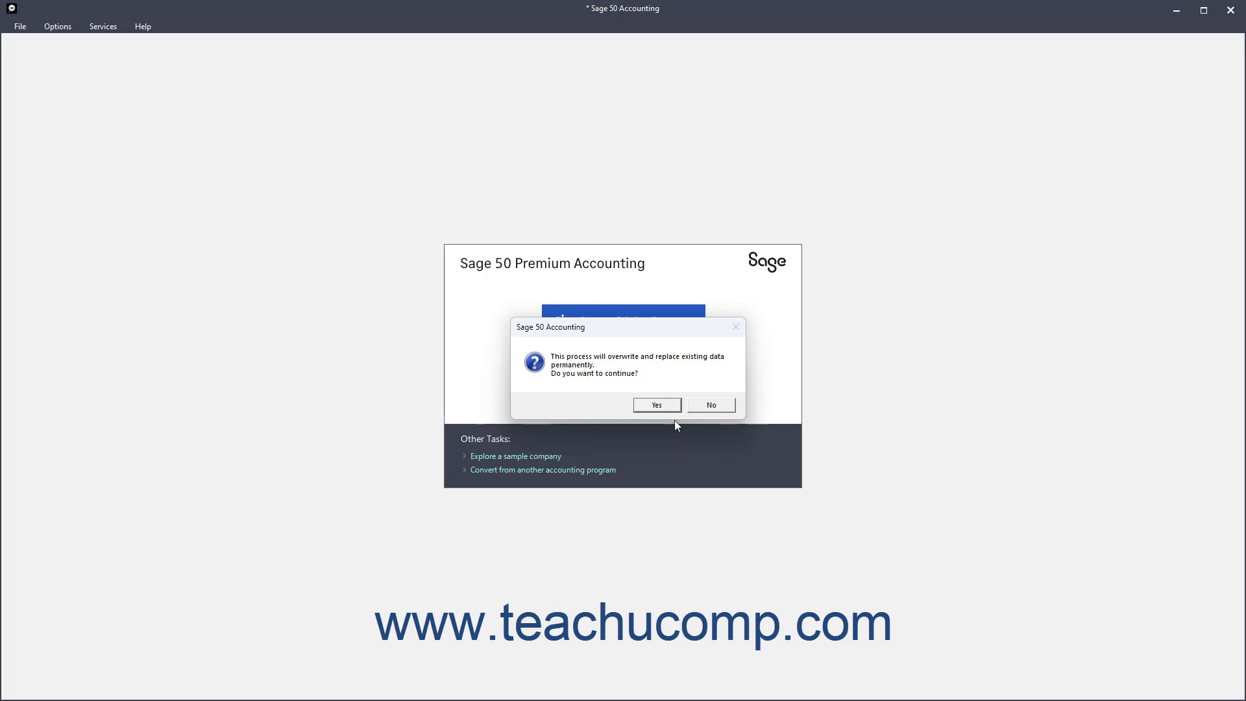
left_click(656, 405)
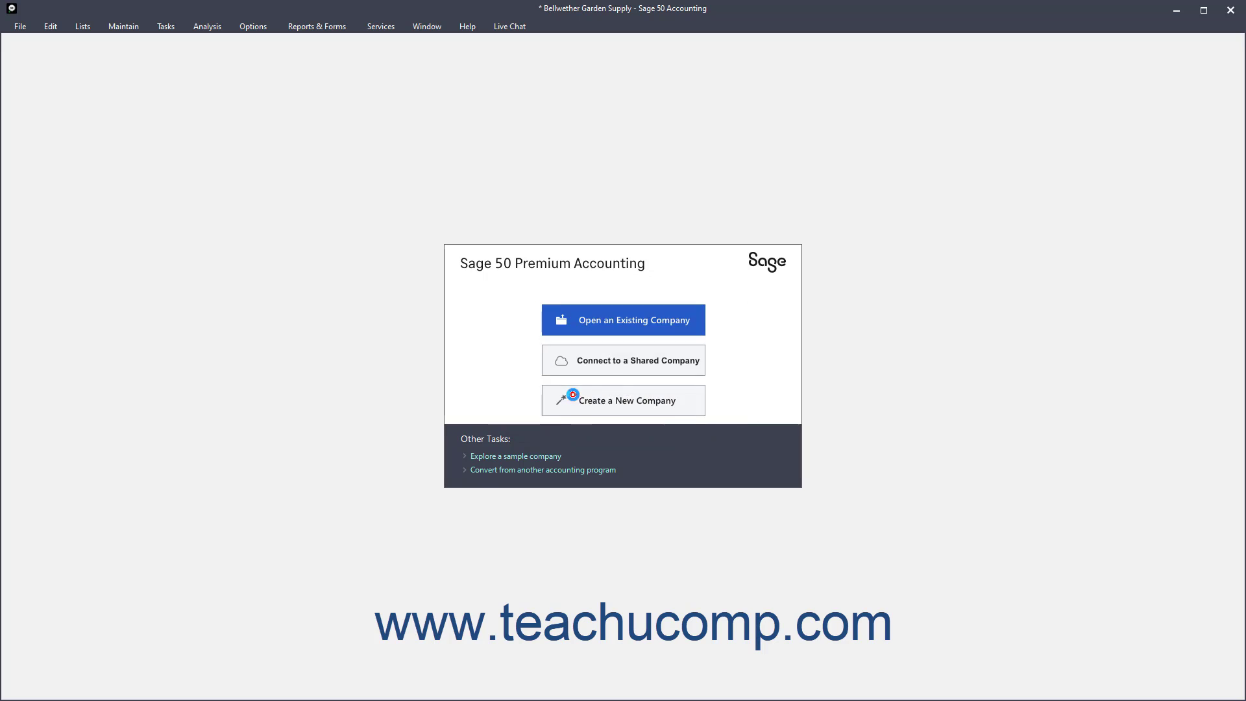